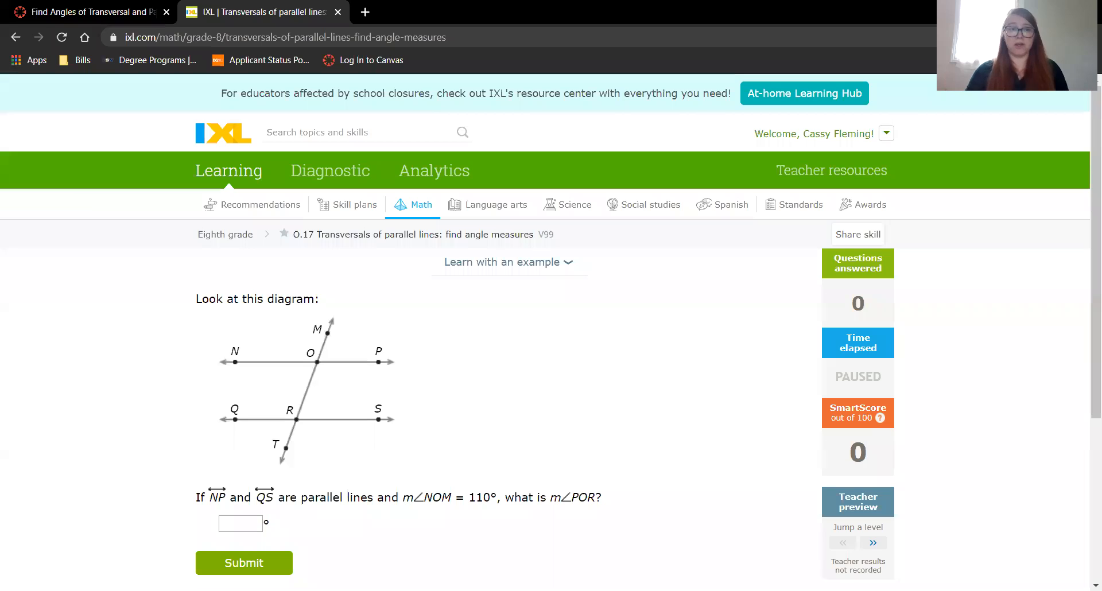
{"action": "mouse_move", "coordinate": [647, 371]}
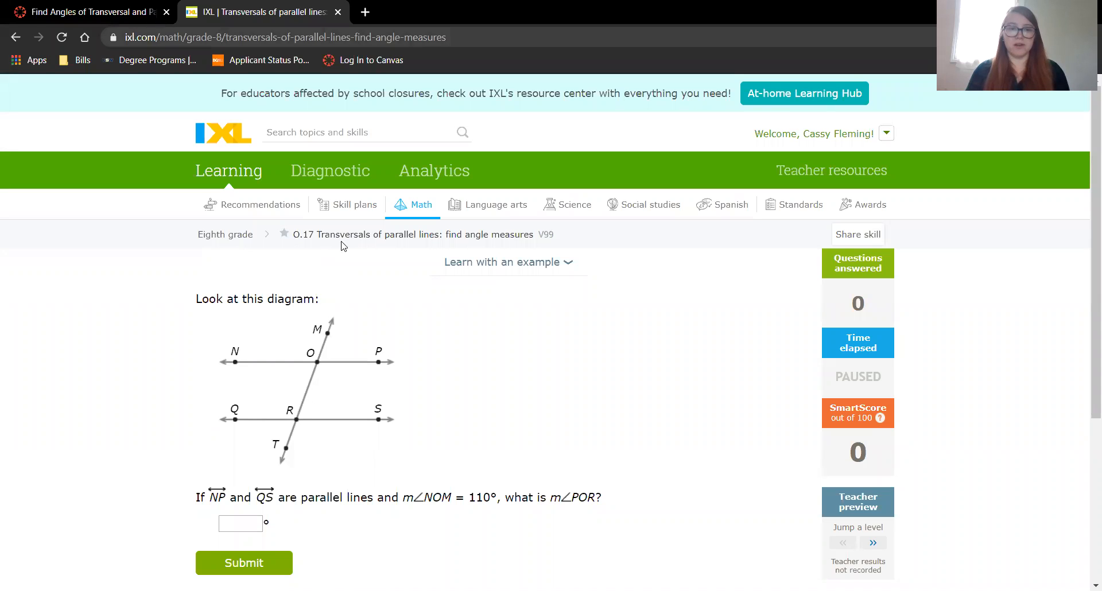
{"action": "mouse_move", "coordinate": [448, 246]}
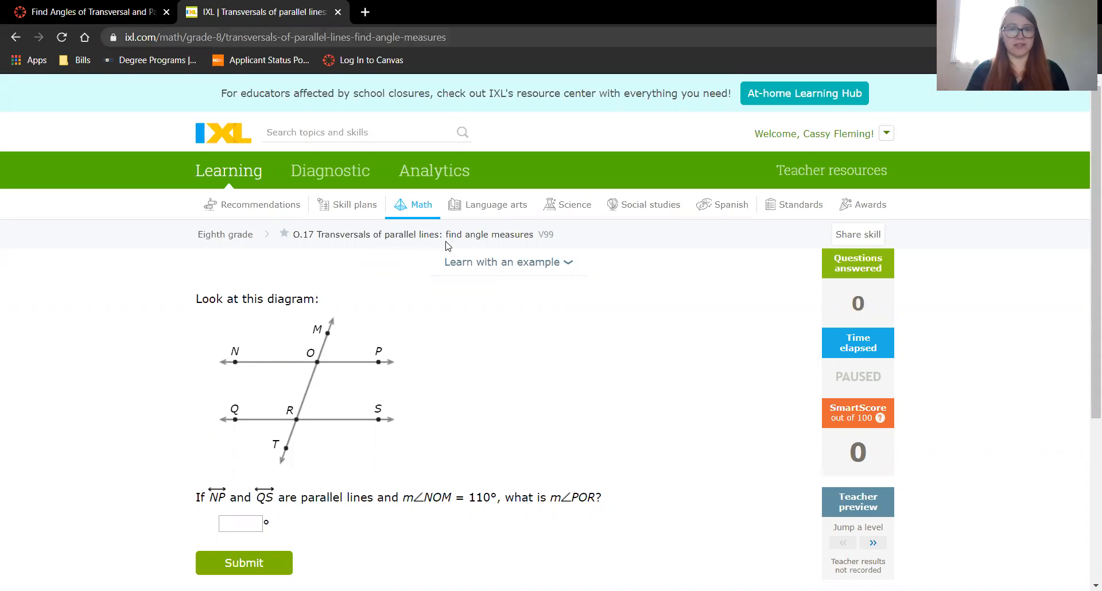
{"action": "mouse_move", "coordinate": [602, 359]}
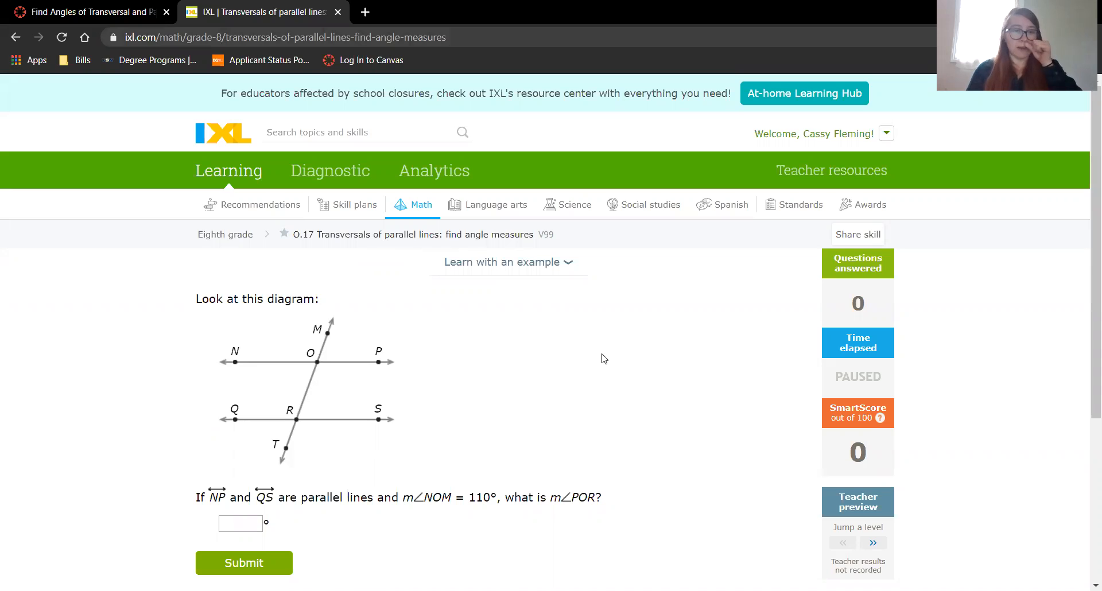
{"action": "mouse_move", "coordinate": [580, 386]}
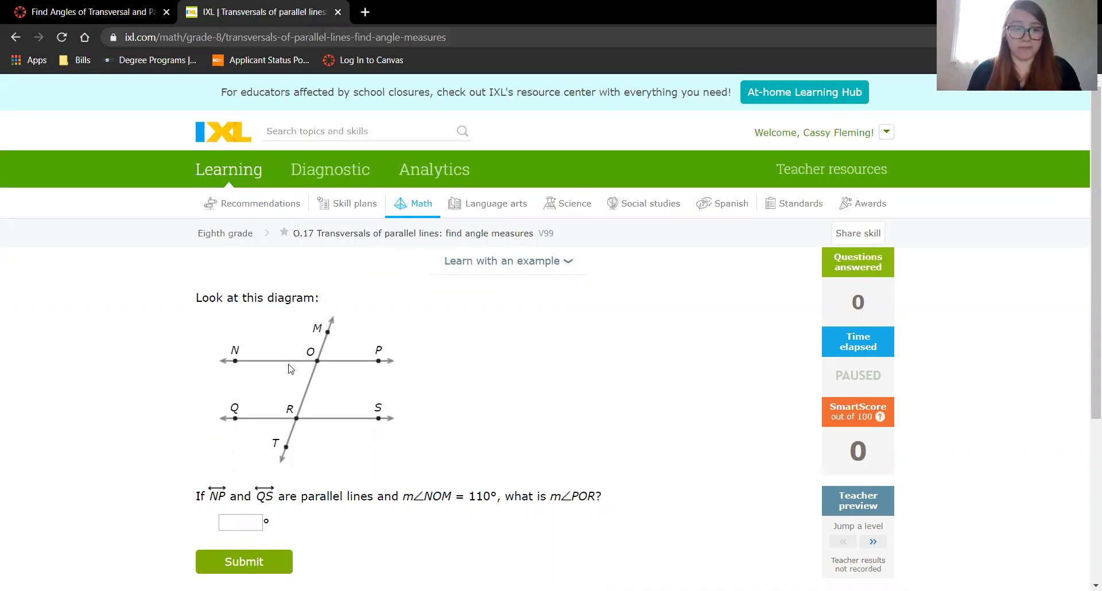
Write 110 beside angle POR on the diagram and focus its answer box.
{"action": "scroll", "scroll_direction": "down", "scroll_amount": 3}
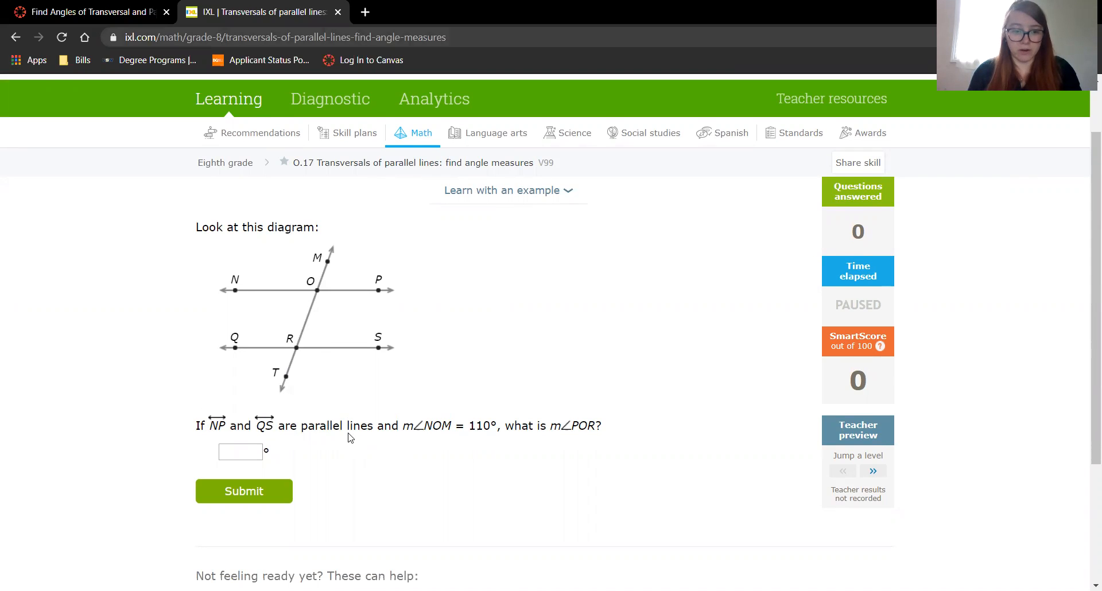
{"action": "mouse_move", "coordinate": [390, 447]}
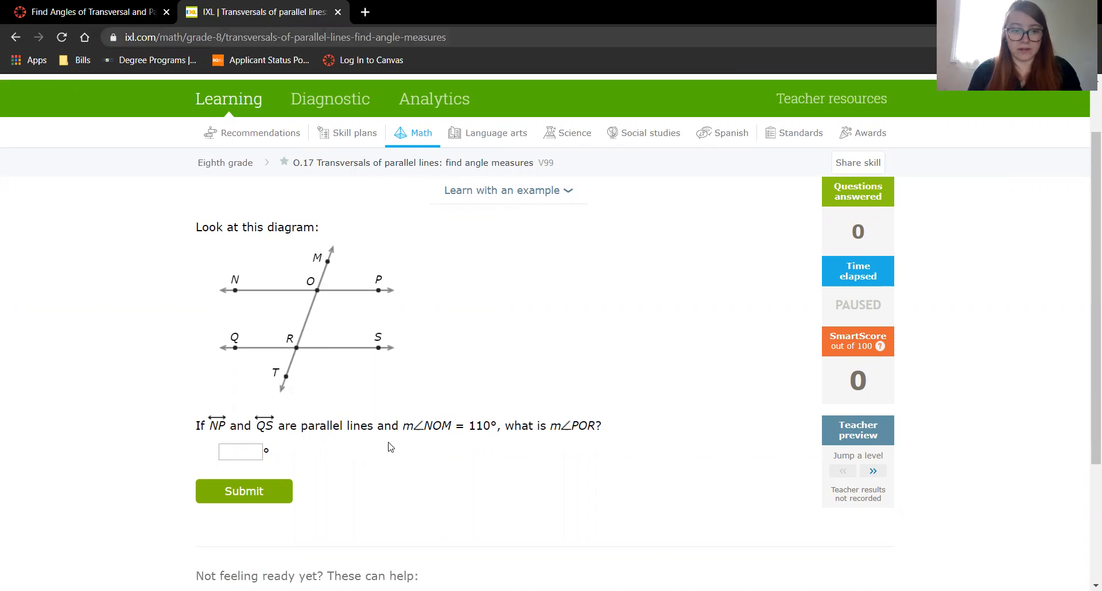
{"action": "mouse_move", "coordinate": [407, 439]}
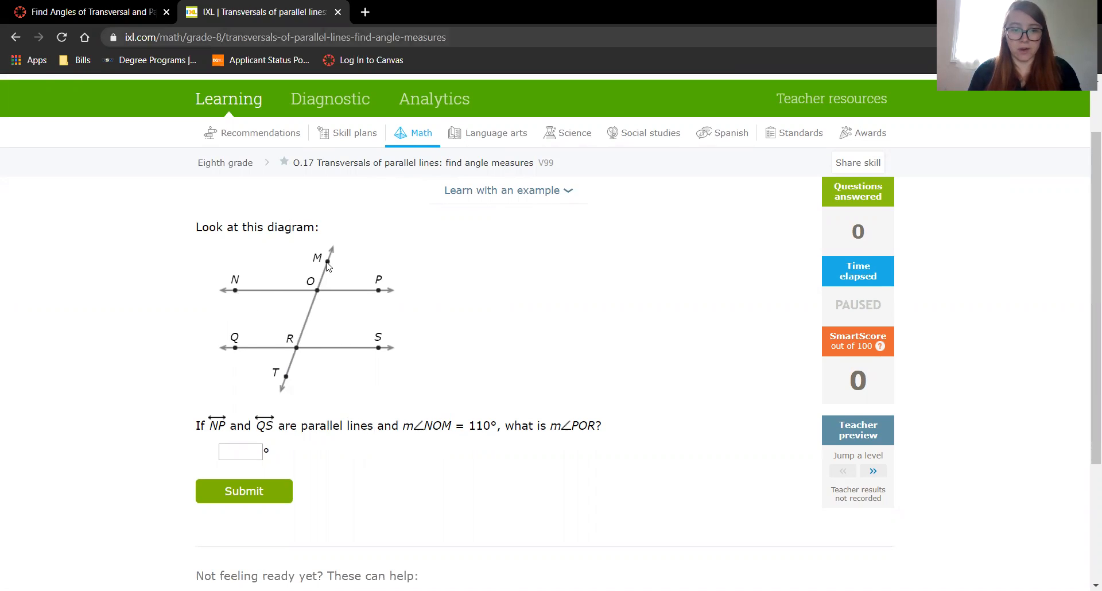
{"action": "mouse_move", "coordinate": [358, 322]}
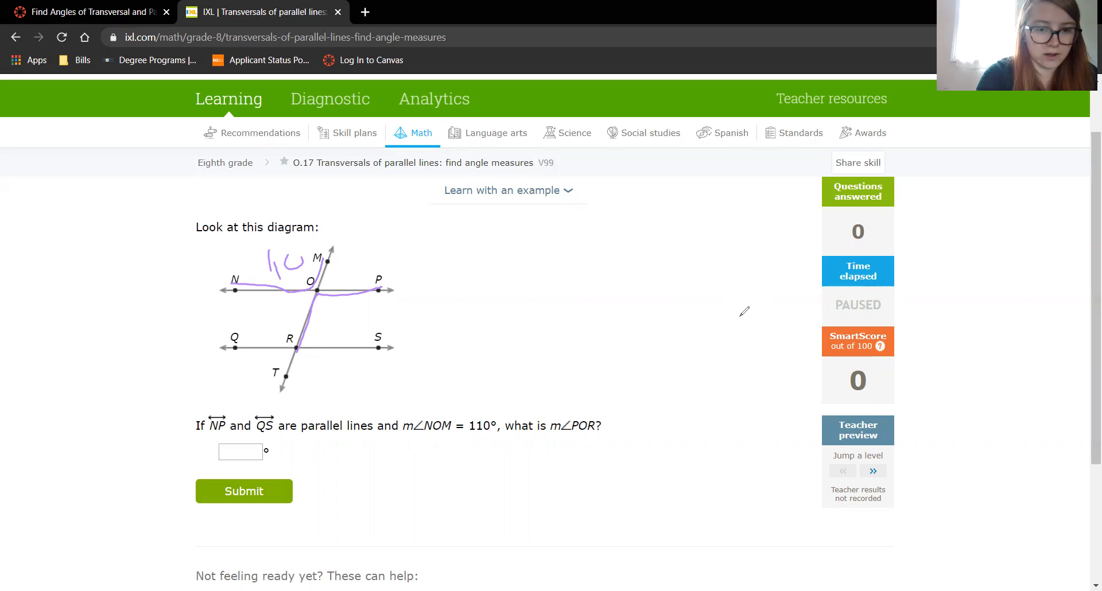
{"action": "left_click_drag", "start_coordinate": [324, 317], "coordinate": [361, 317]}
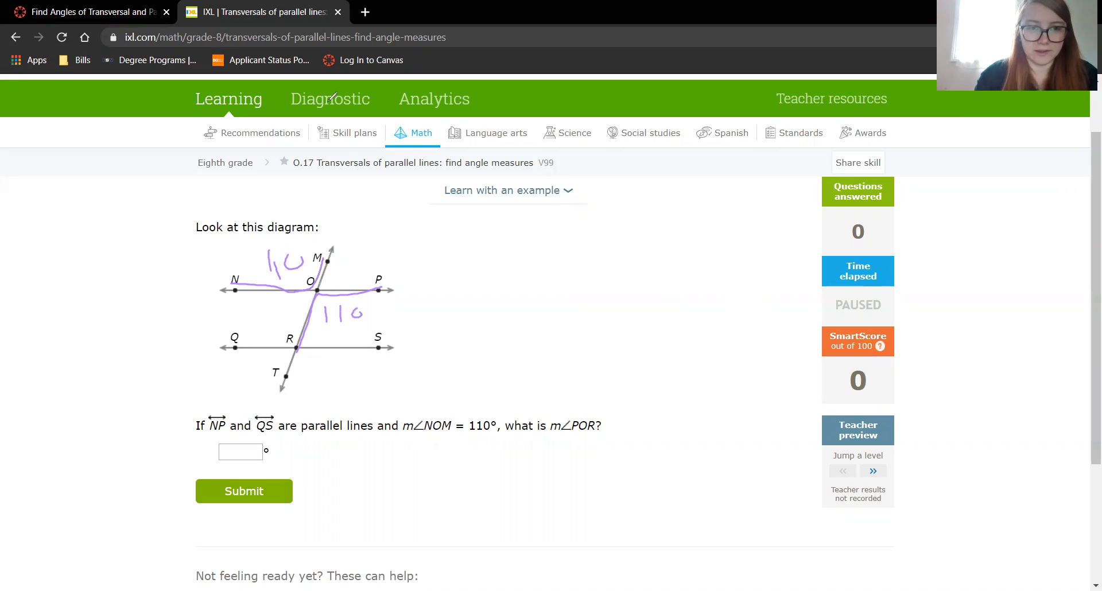
{"action": "left_click", "coordinate": [240, 451]}
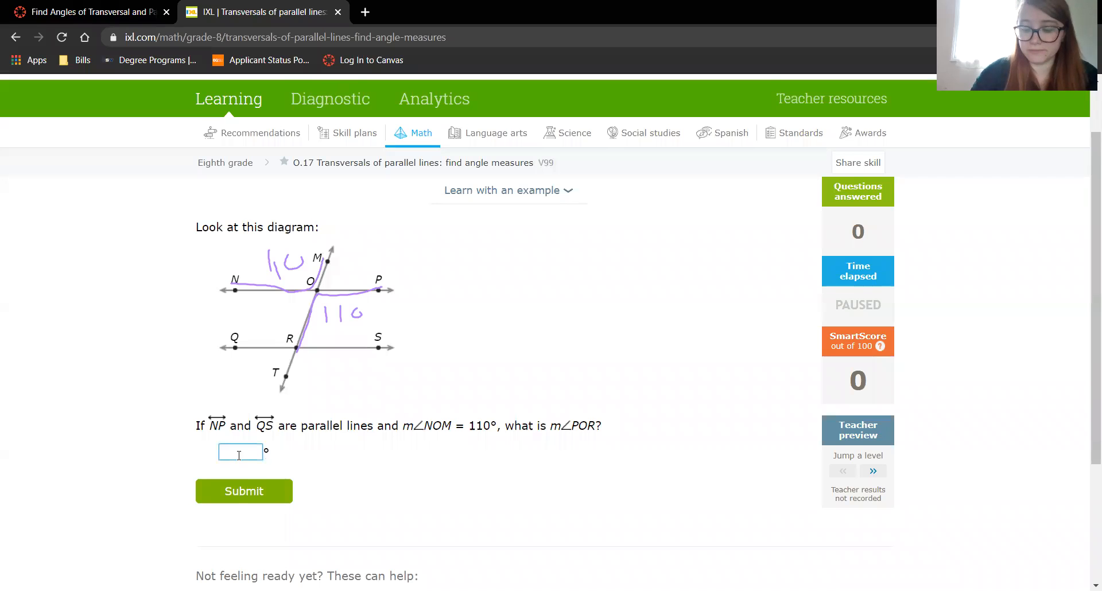
{"action": "left_click", "coordinate": [244, 490]}
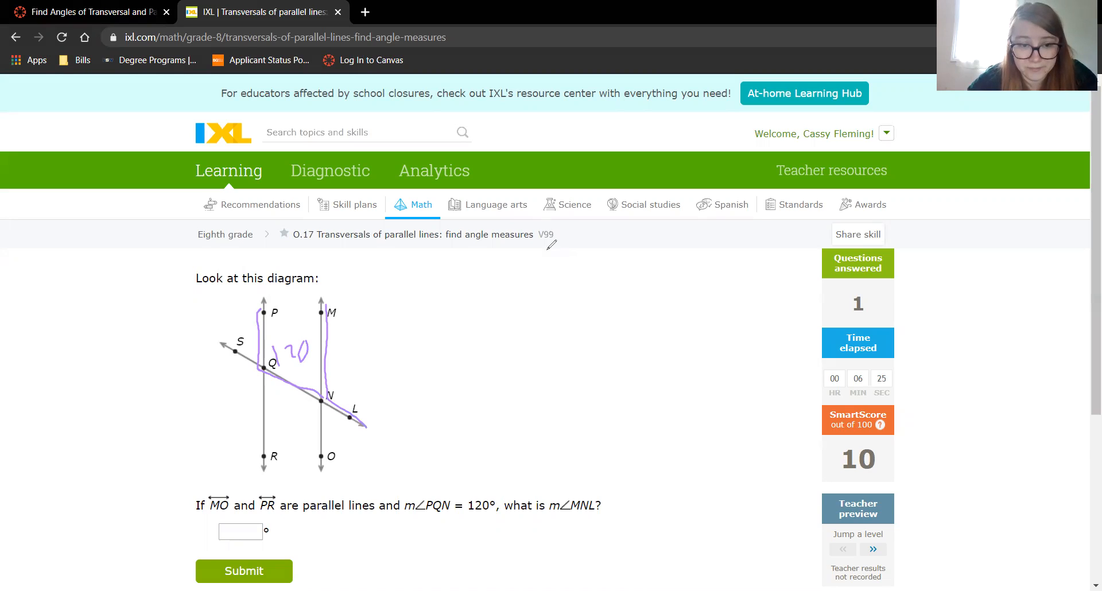
{"action": "mouse_move", "coordinate": [536, 273]}
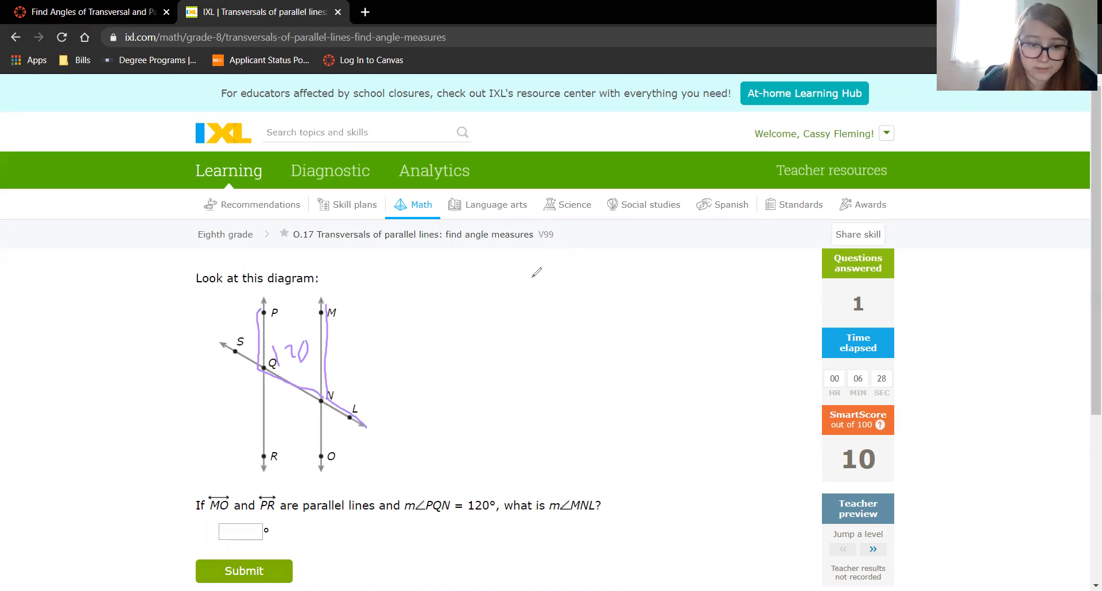
Enter 120 as the measure of angle MNL and submit it.
{"action": "left_click", "coordinate": [240, 532]}
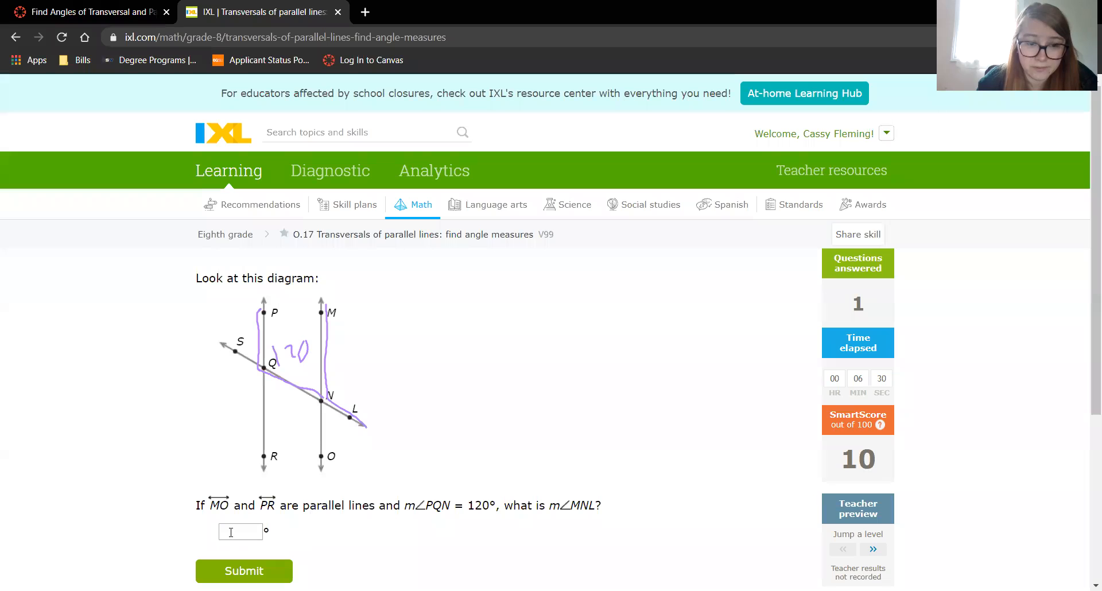
{"action": "type", "text": "120"}
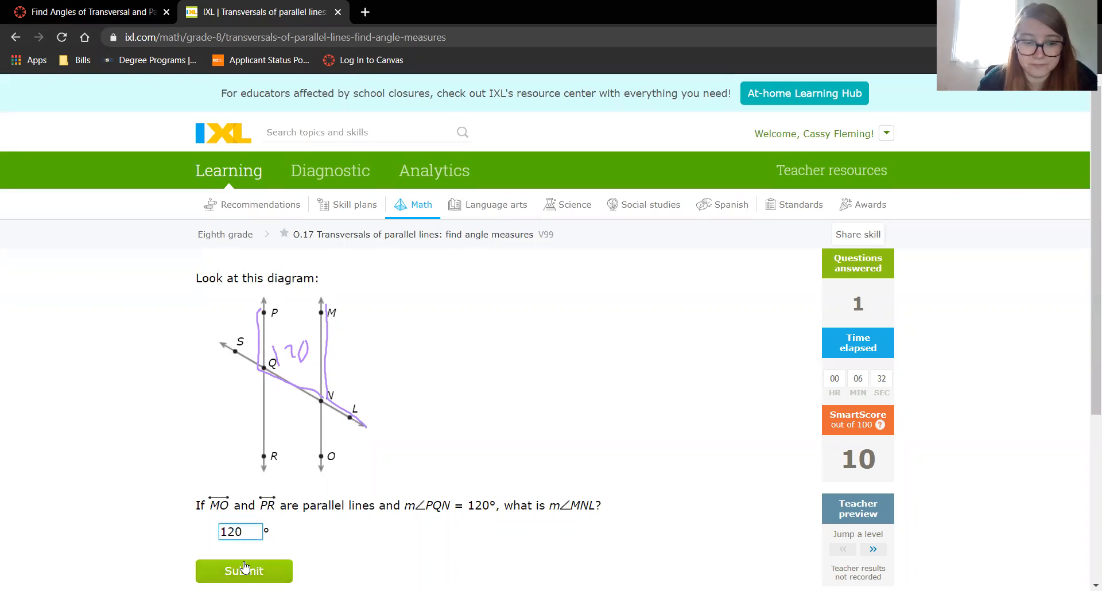
{"action": "left_click", "coordinate": [243, 571]}
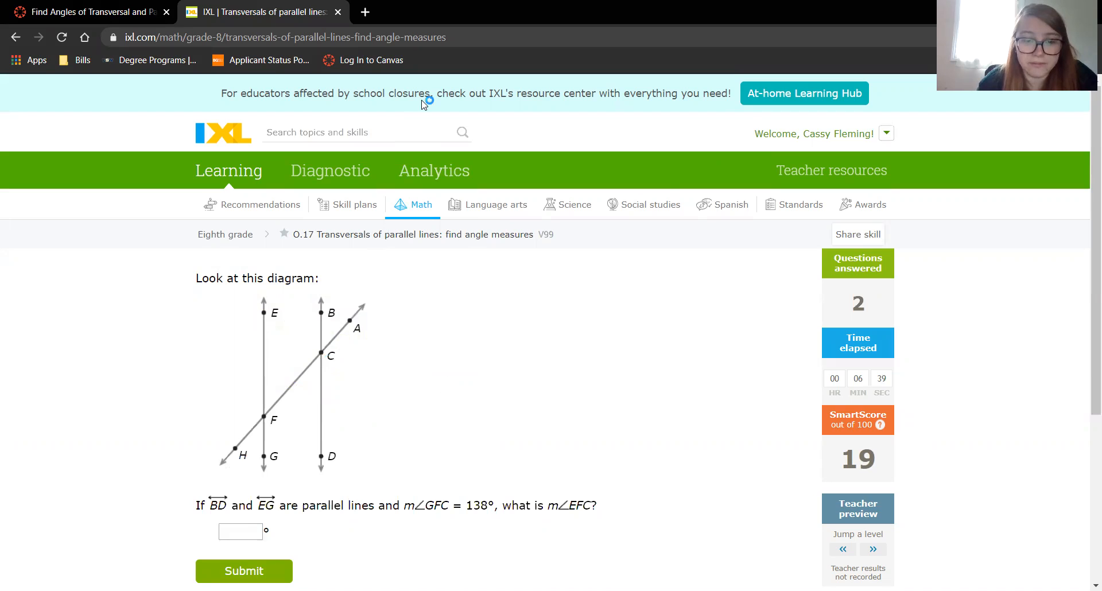
{"action": "mouse_move", "coordinate": [639, 429]}
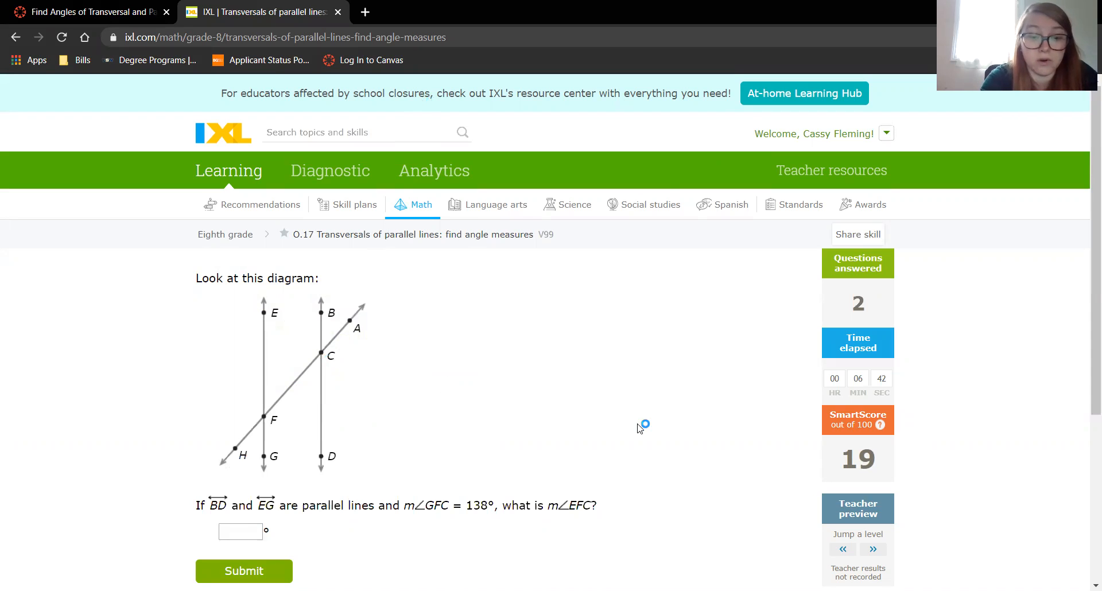
{"action": "mouse_move", "coordinate": [639, 429]}
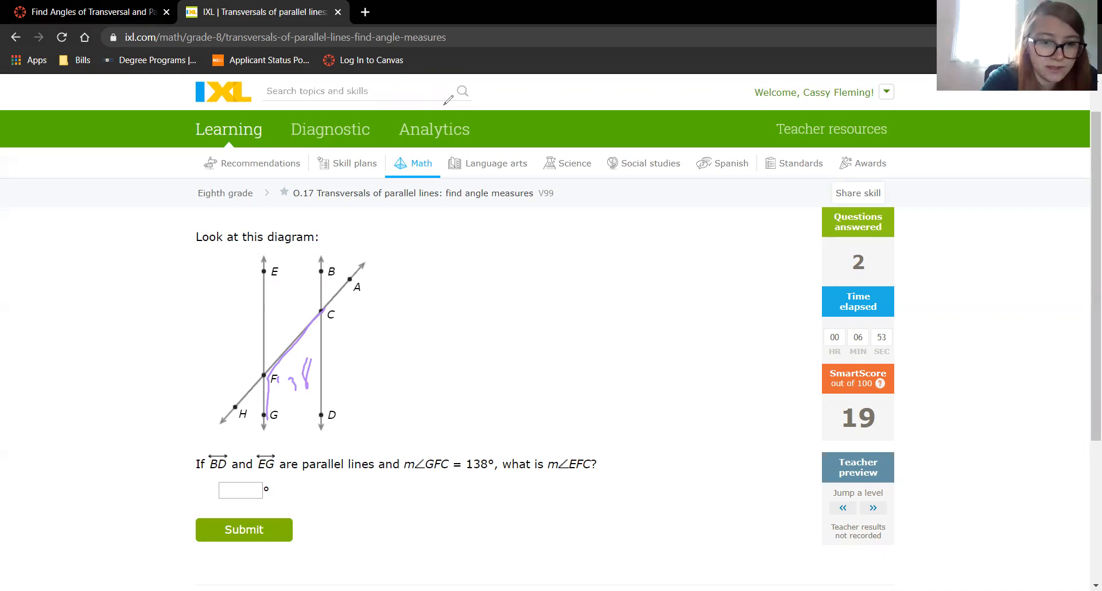
Mark angle GFC and work out 180 − 138 = 42 beside the third diagram.
{"action": "left_click_drag", "start_coordinate": [264, 376], "coordinate": [264, 274]}
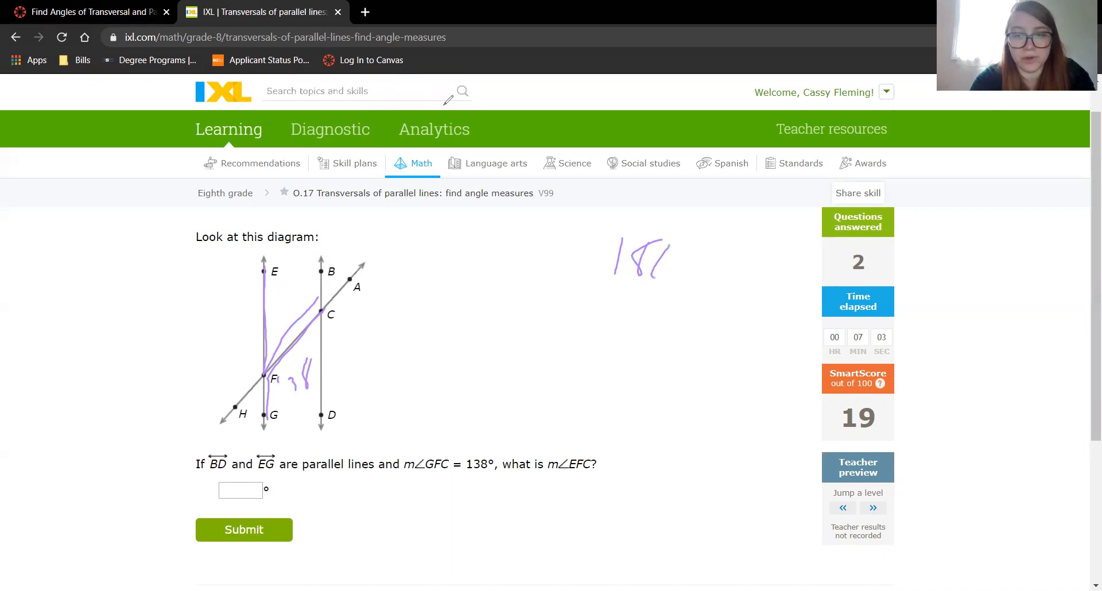
{"action": "left_click_drag", "start_coordinate": [566, 295], "coordinate": [632, 338]}
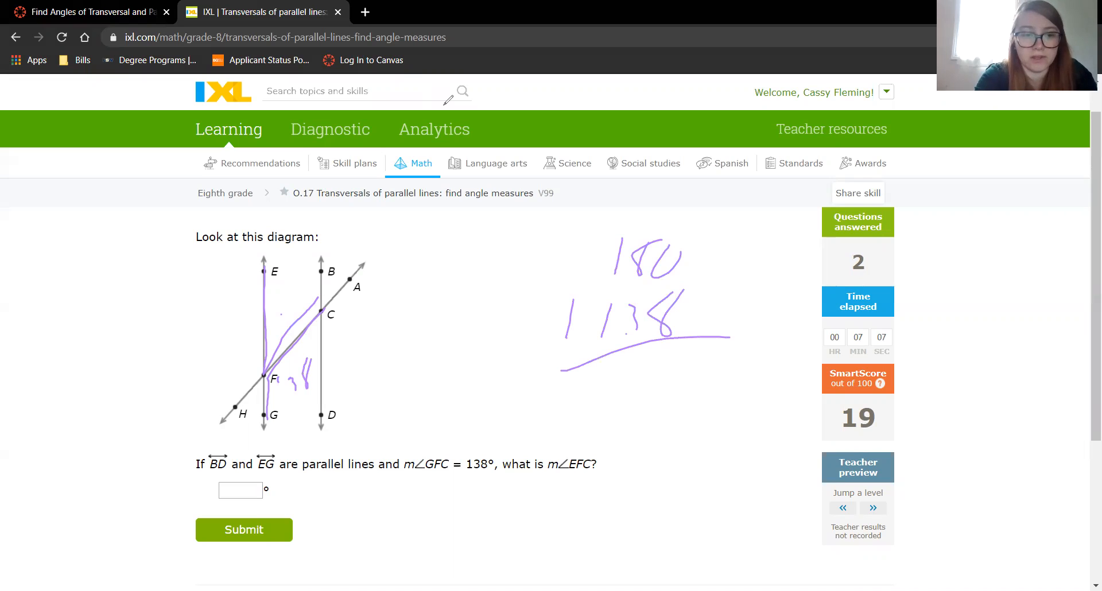
{"action": "left_click_drag", "start_coordinate": [281, 309], "coordinate": [291, 298]}
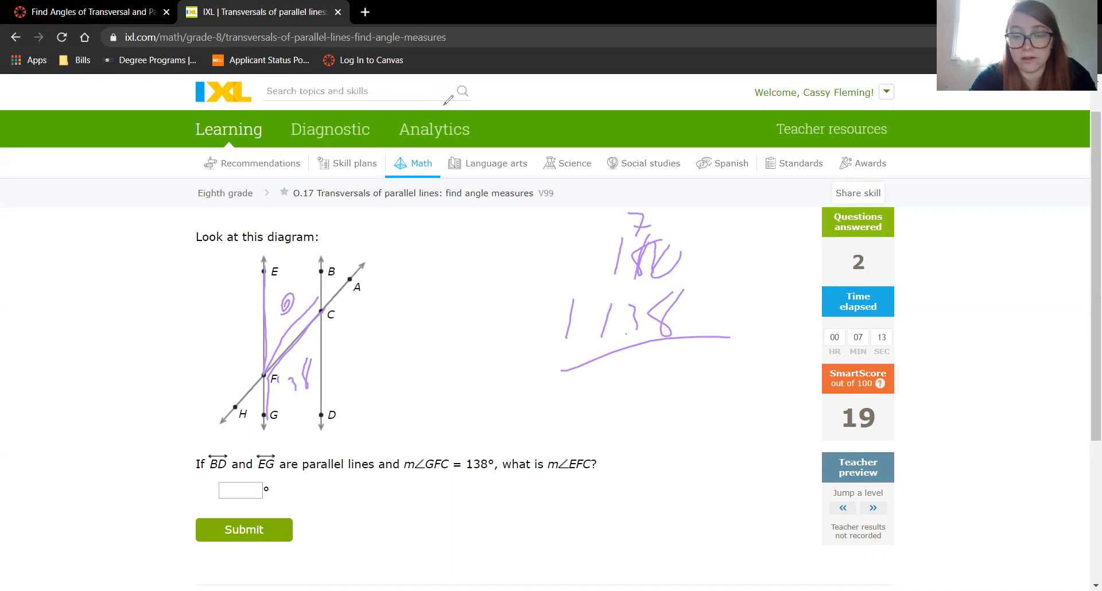
{"action": "left_click_drag", "start_coordinate": [675, 358], "coordinate": [692, 394]}
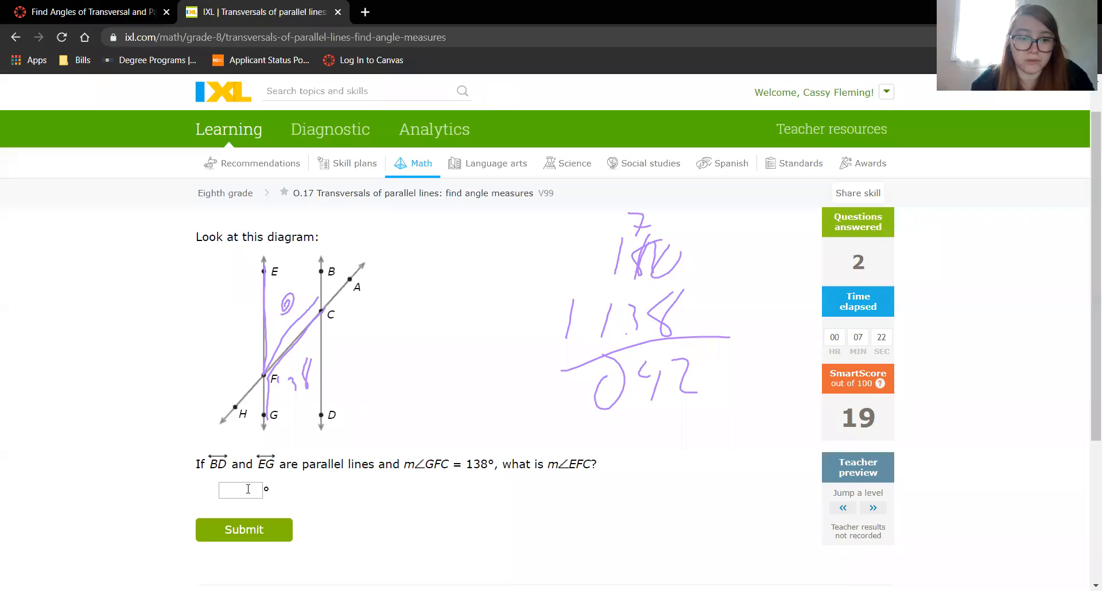
Answer 42° for m∠EFC and submit it.
{"action": "left_click", "coordinate": [240, 490]}
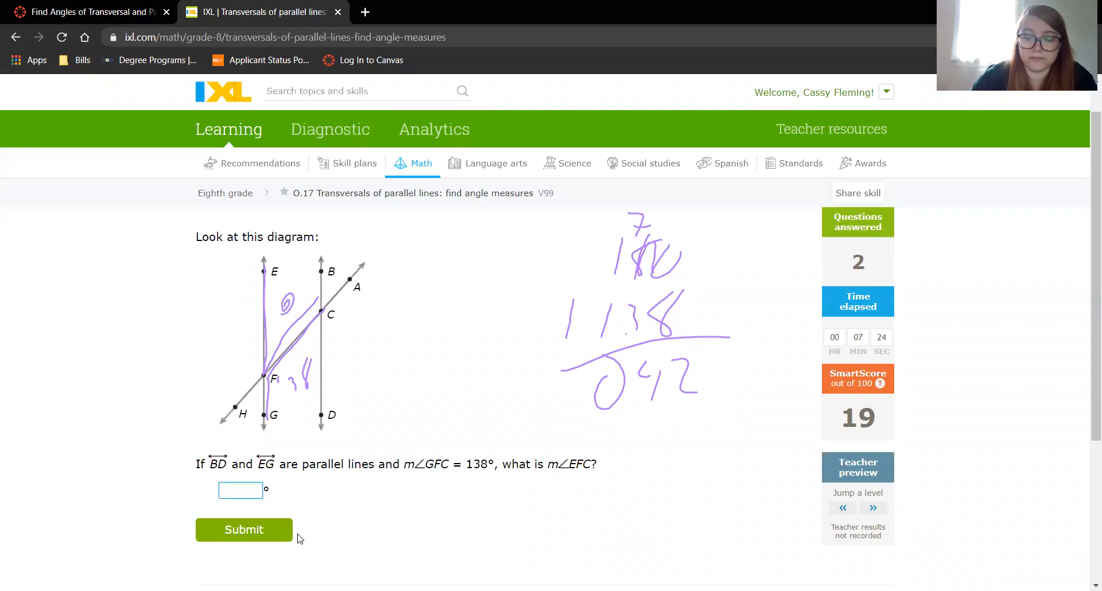
{"action": "left_click", "coordinate": [243, 529]}
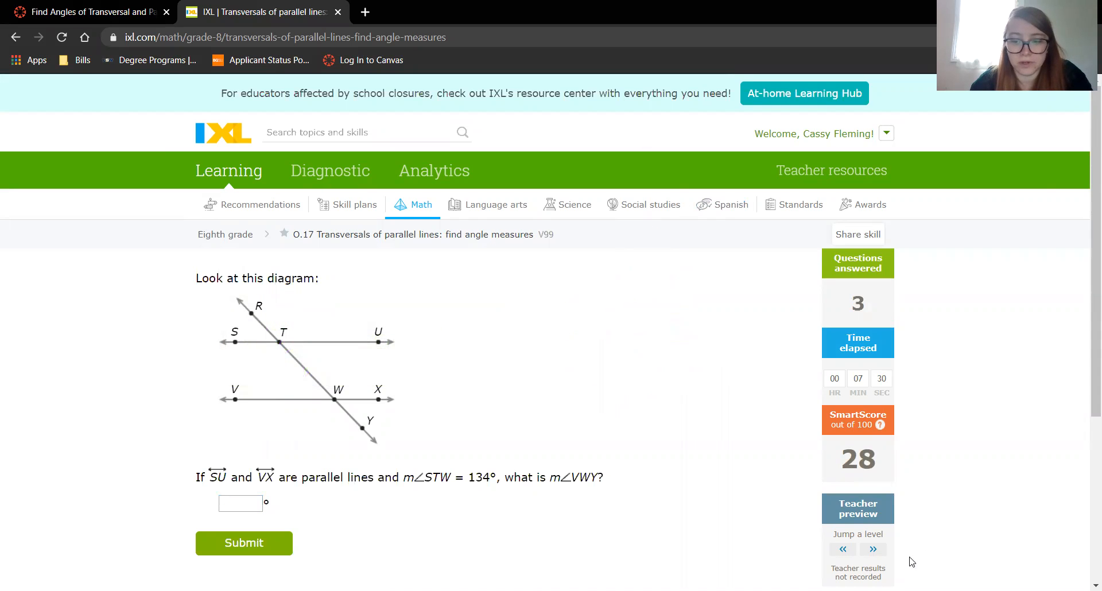
{"action": "mouse_move", "coordinate": [556, 337]}
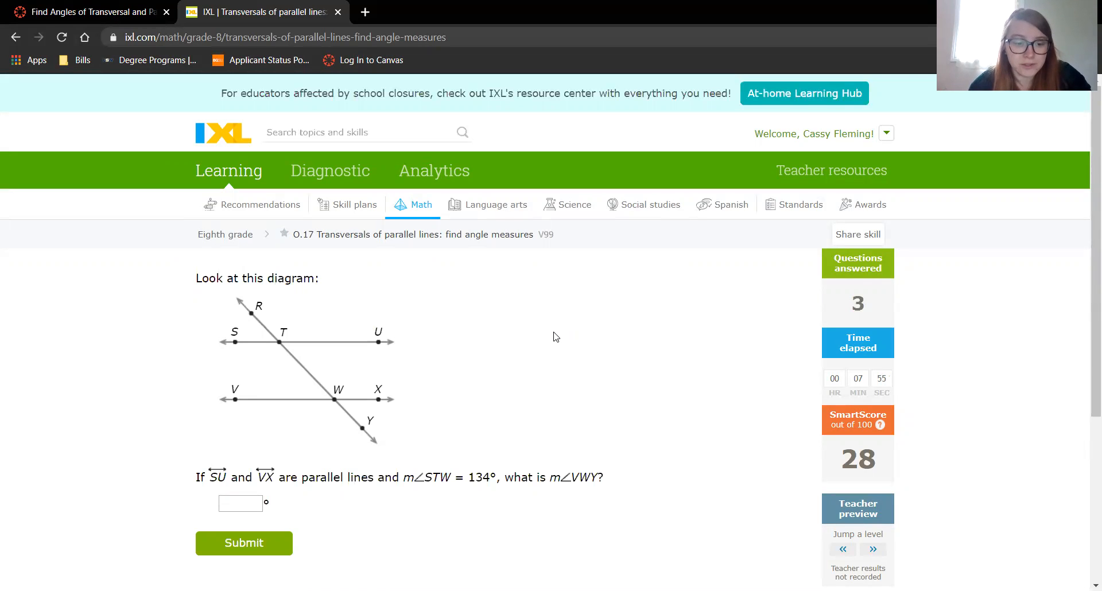
{"action": "mouse_move", "coordinate": [554, 295]}
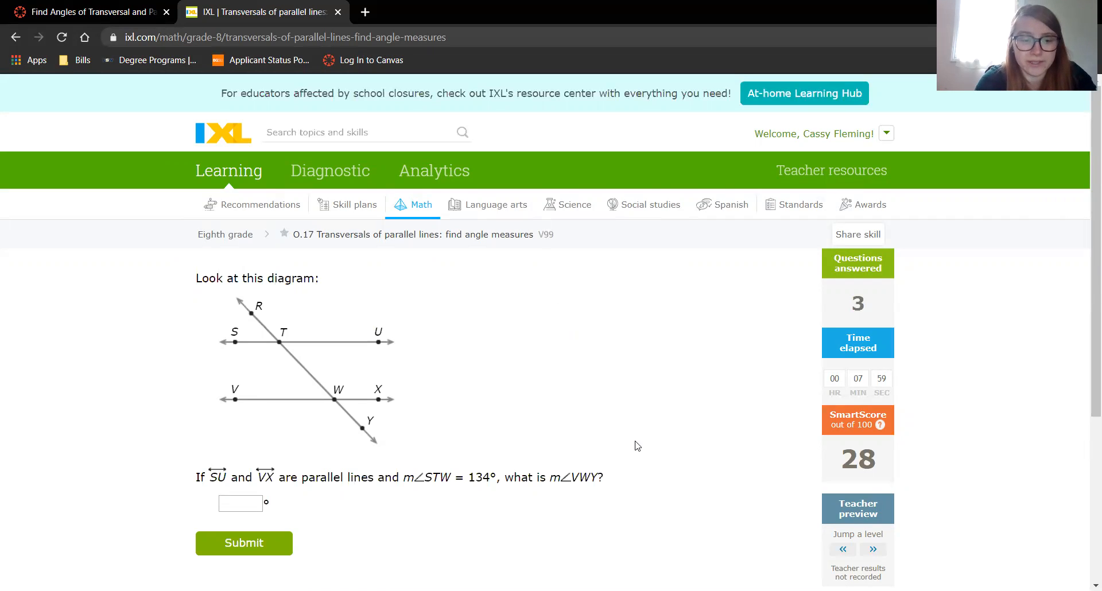
Mark the 134° angle at T, trace angle VWY, and submit m∠VWY.
{"action": "left_click", "coordinate": [240, 502]}
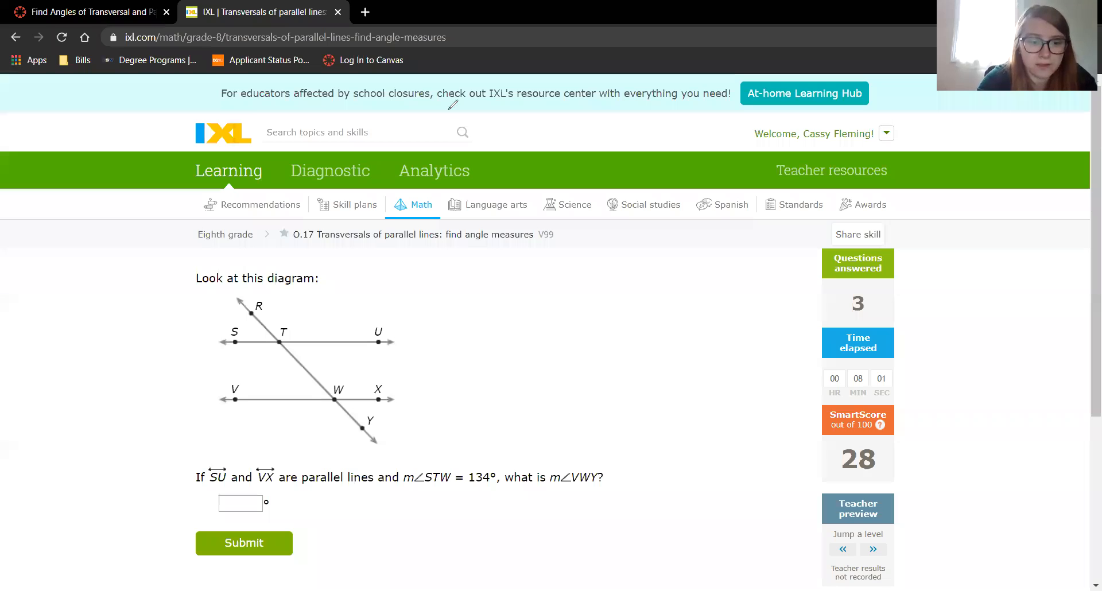
{"action": "left_click_drag", "start_coordinate": [236, 341], "coordinate": [337, 401]}
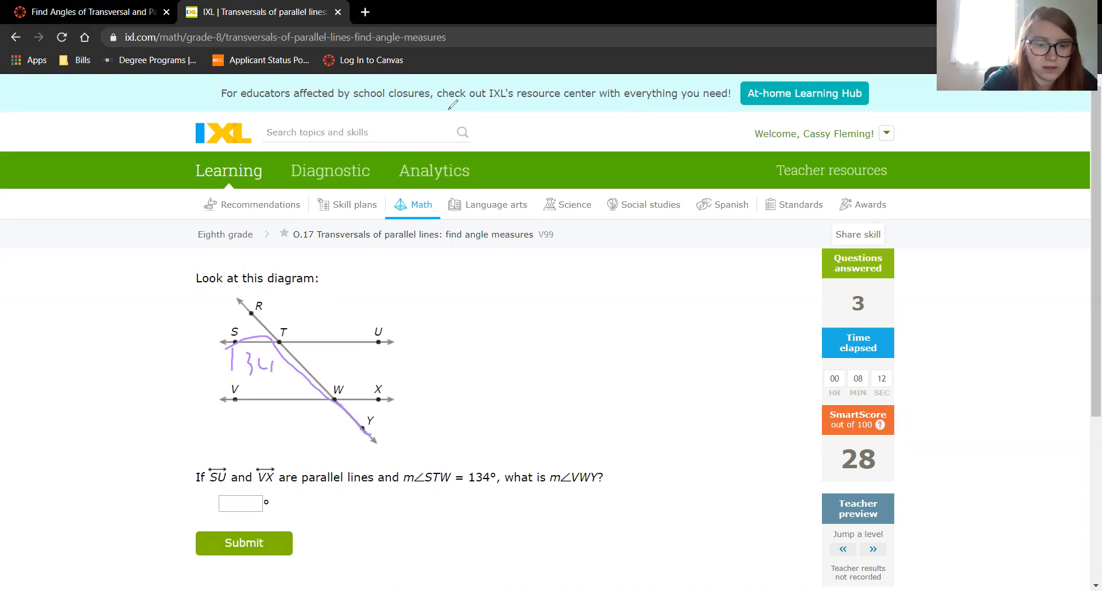
{"action": "left_click_drag", "start_coordinate": [236, 399], "coordinate": [380, 454]}
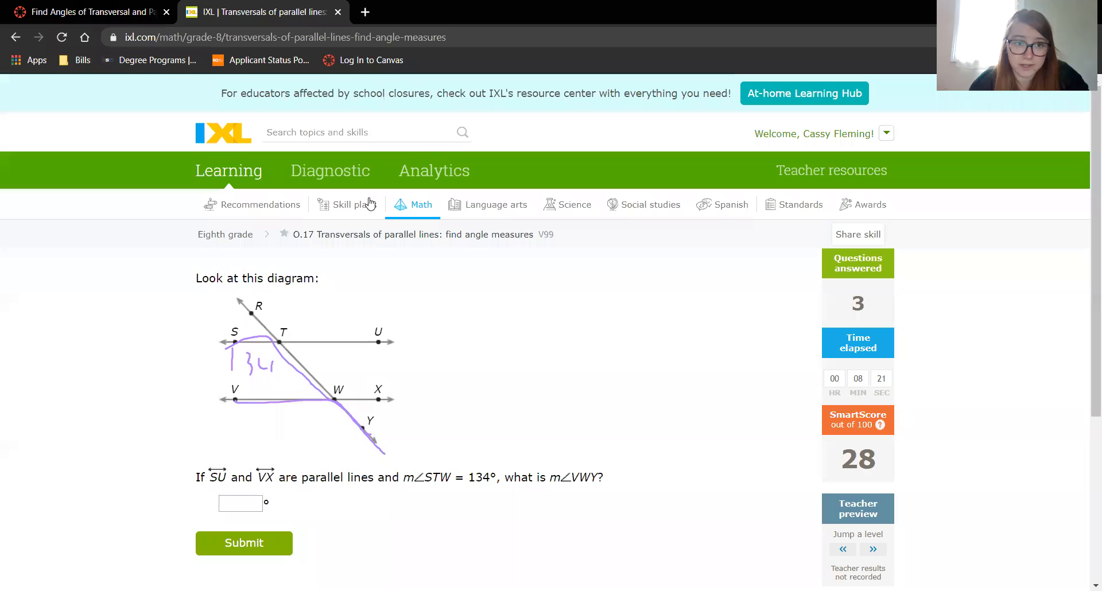
{"action": "left_click", "coordinate": [240, 504]}
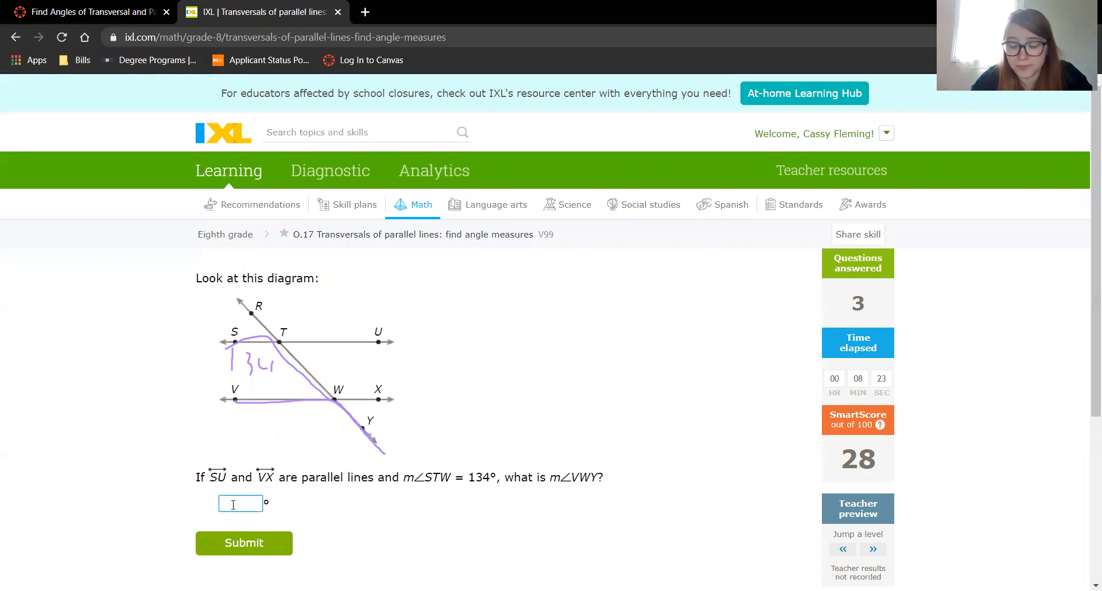
{"action": "left_click", "coordinate": [244, 543]}
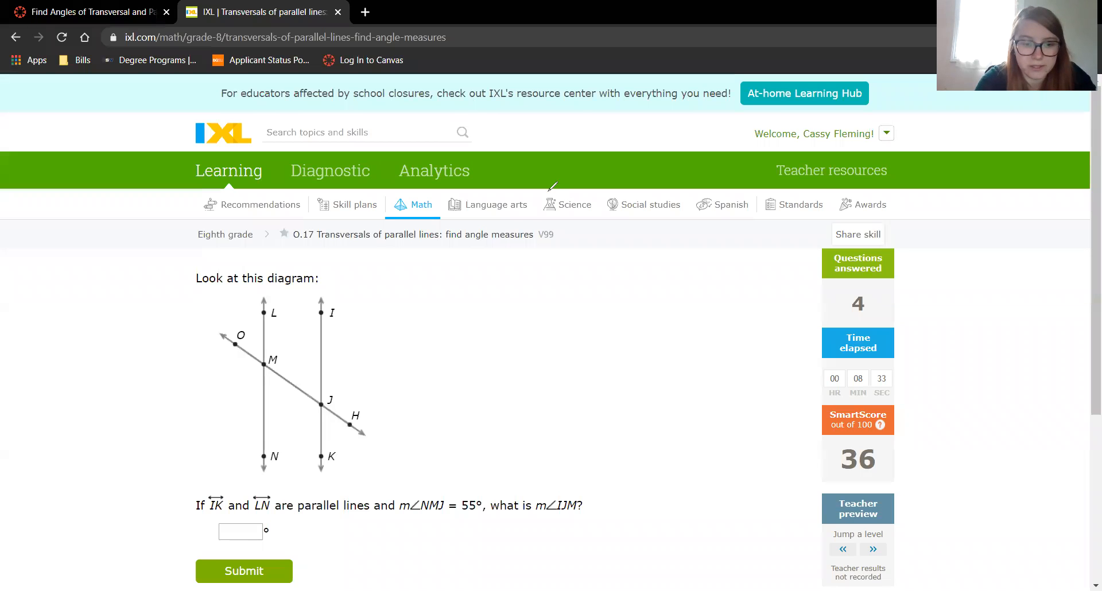
Trace the parallel lines on the diagram and submit 55 for m∠IJM.
{"action": "left_click_drag", "start_coordinate": [265, 373], "coordinate": [270, 464]}
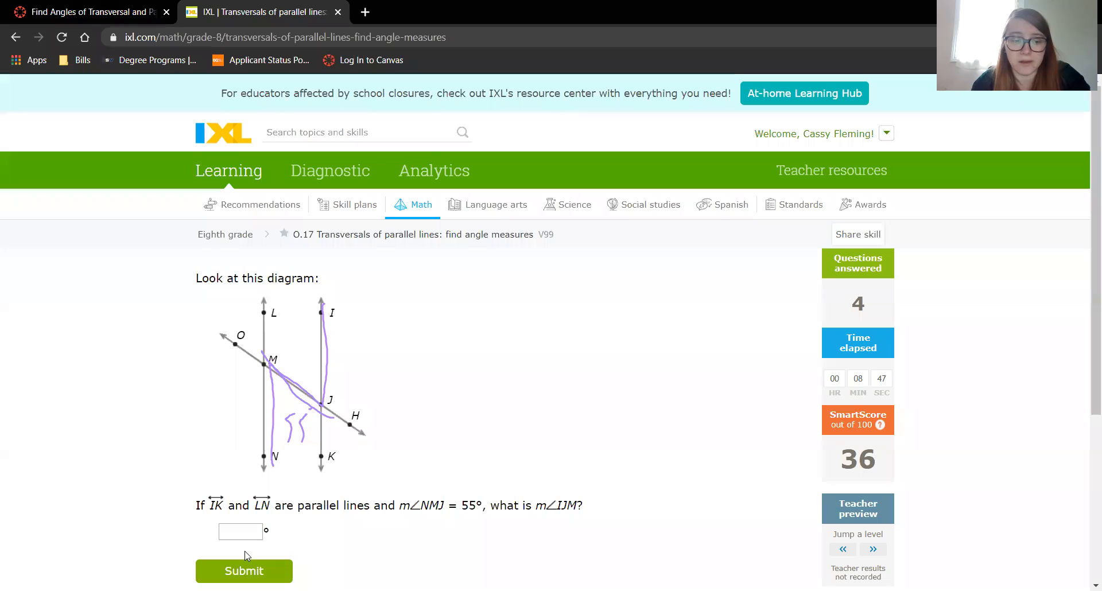
{"action": "type", "text": "5"}
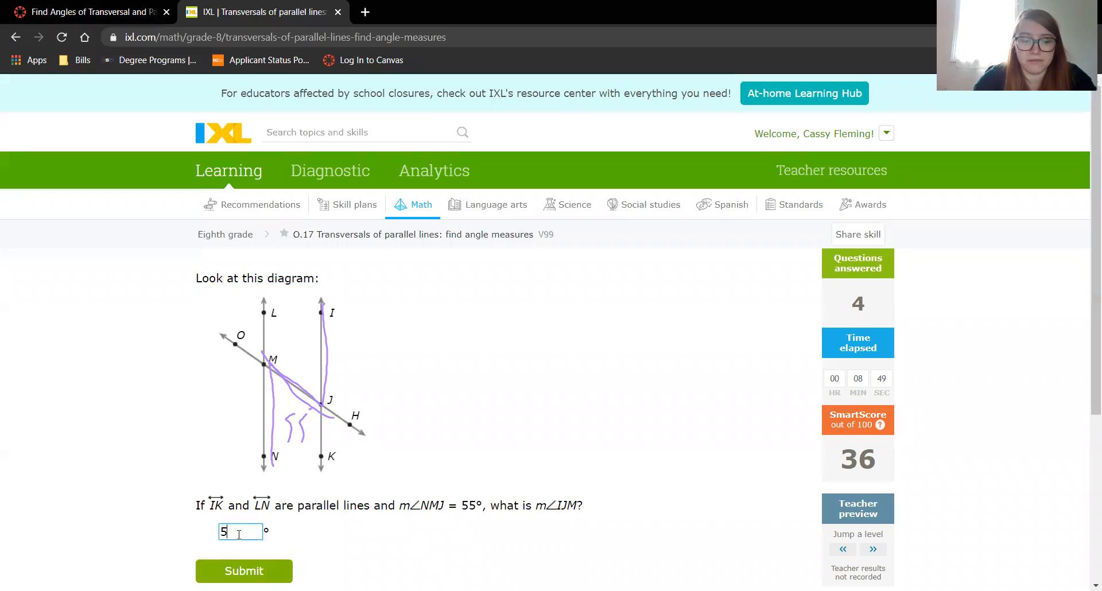
{"action": "left_click", "coordinate": [244, 571]}
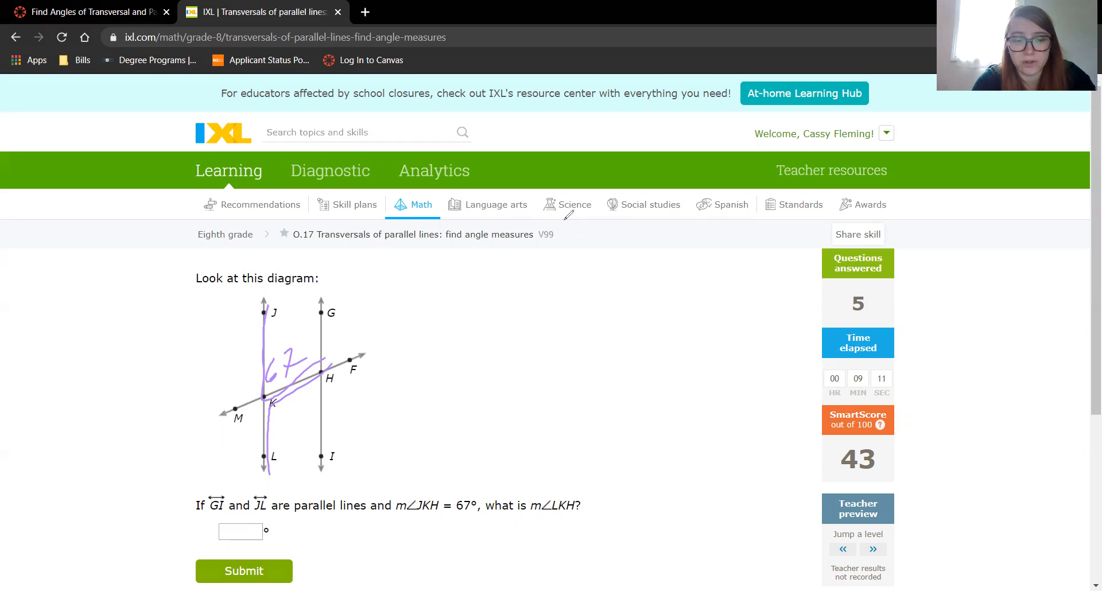
Work out 180 − 67 = 113 beside the diagram and submit 113° for m∠LKH.
{"action": "left_click_drag", "start_coordinate": [631, 260], "coordinate": [632, 303]}
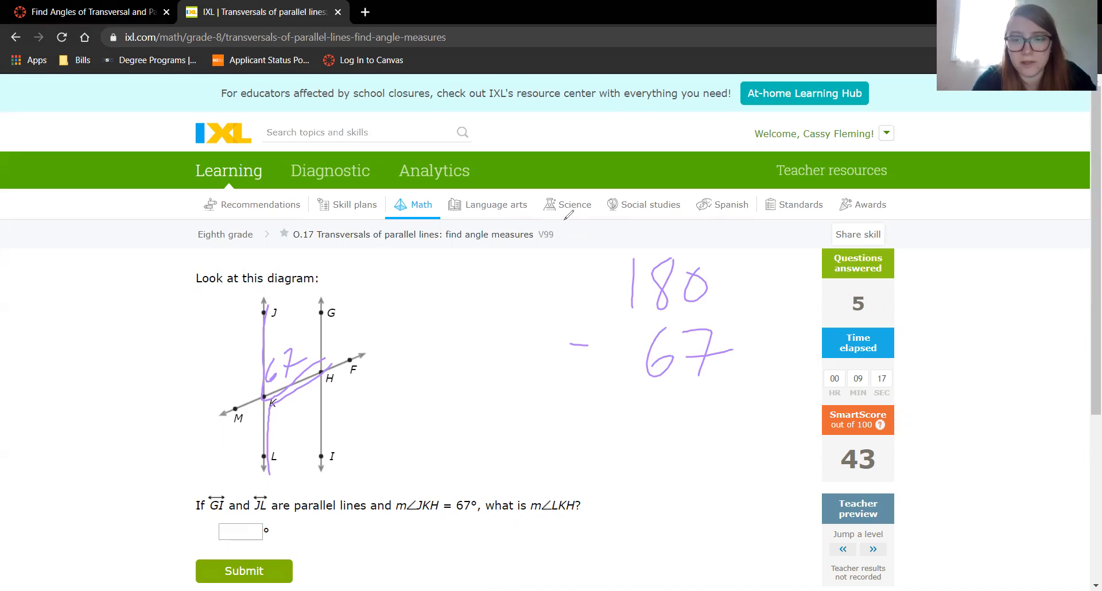
{"action": "left_click_drag", "start_coordinate": [595, 410], "coordinate": [758, 392]}
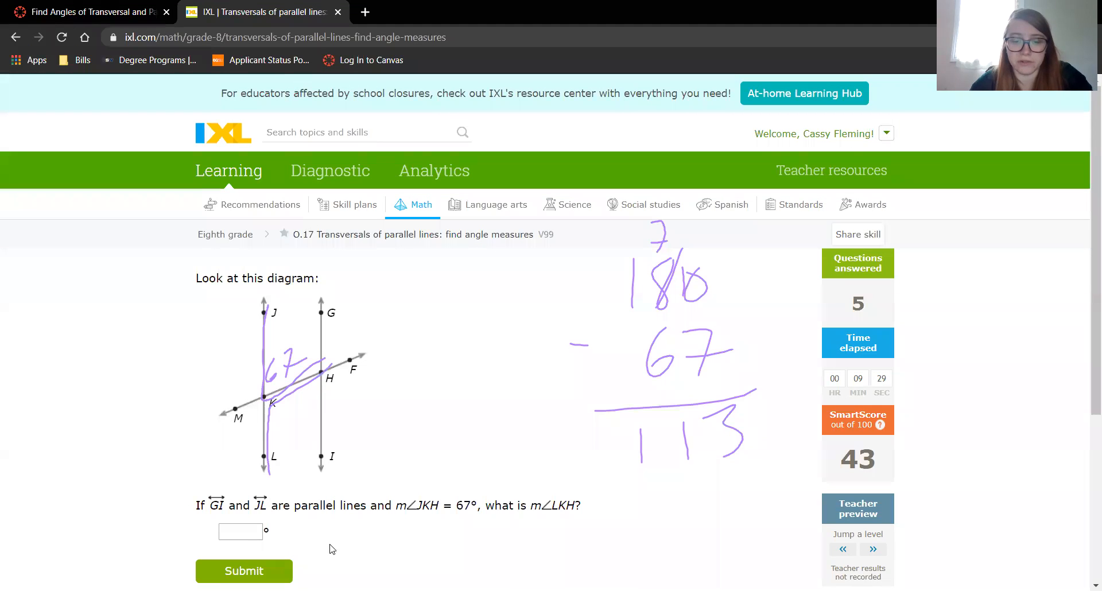
{"action": "type", "text": "113"}
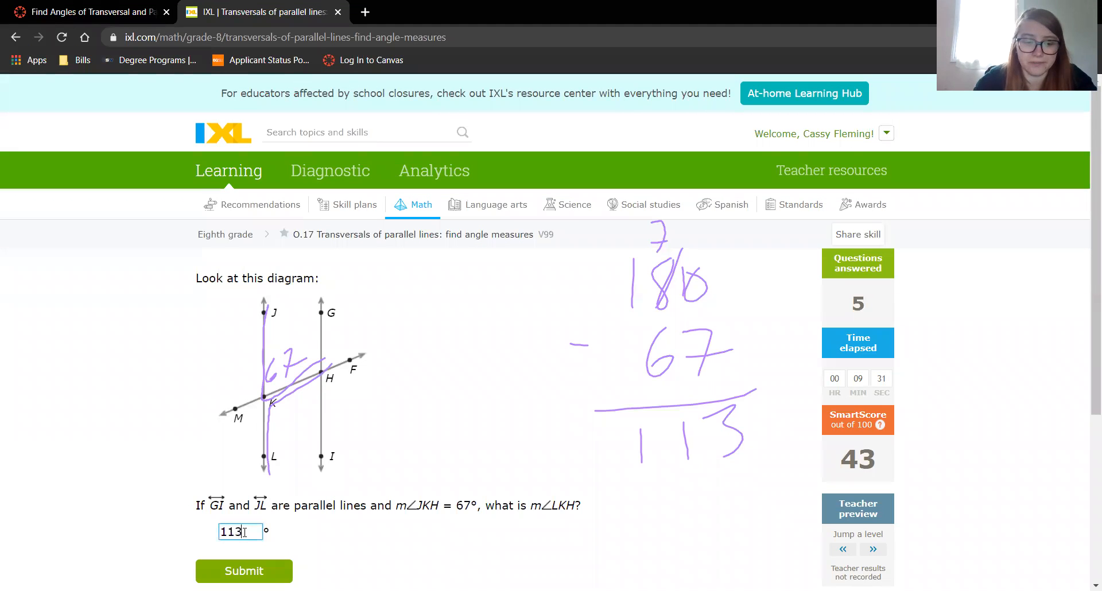
{"action": "left_click", "coordinate": [244, 570]}
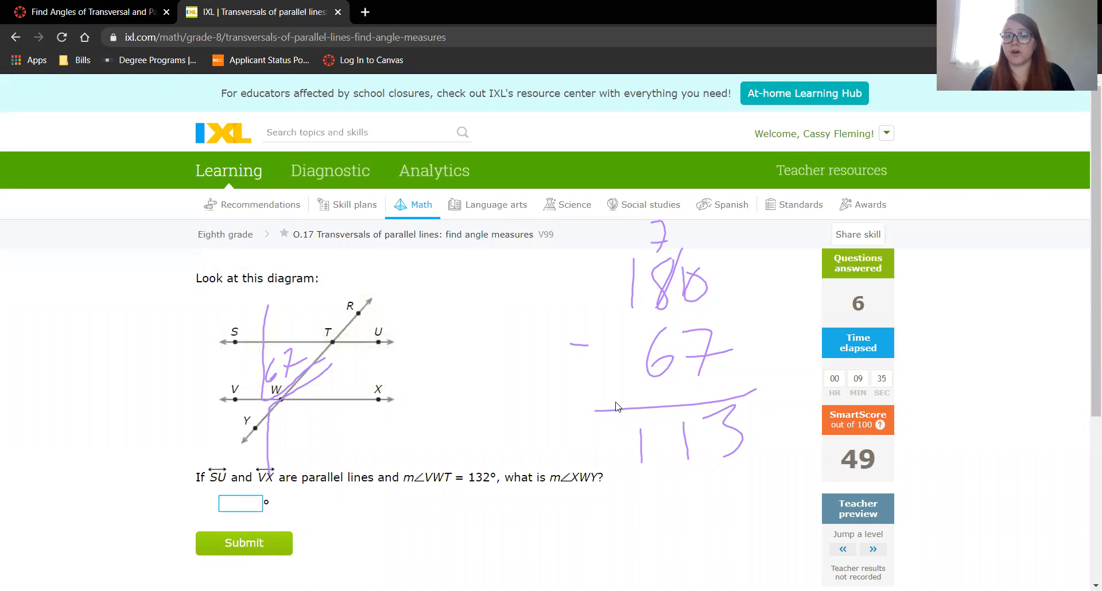
{"action": "mouse_move", "coordinate": [145, 207]}
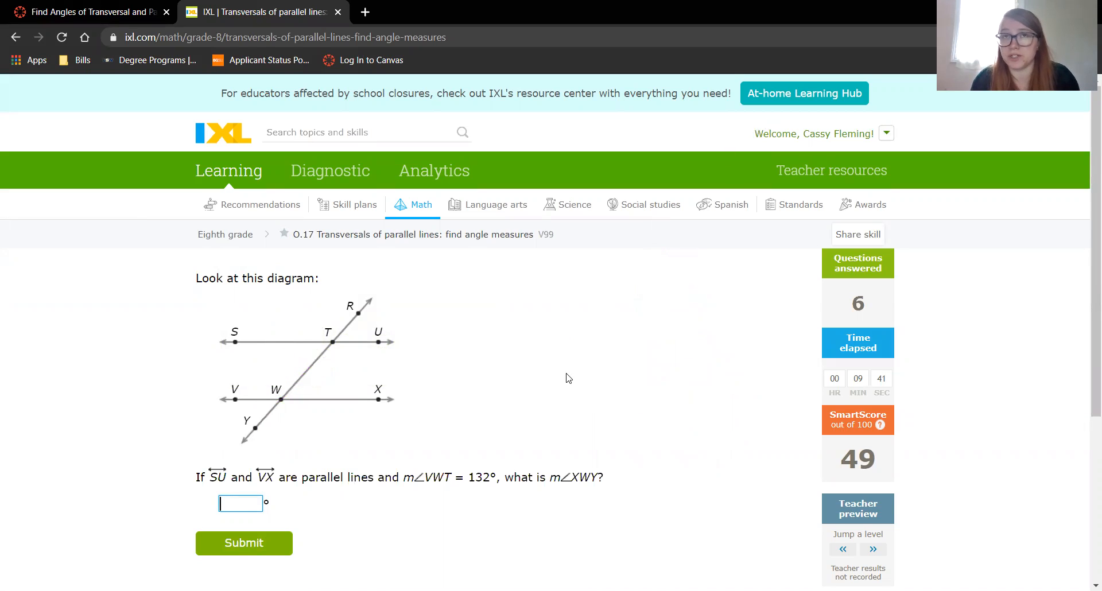
{"action": "mouse_move", "coordinate": [674, 395]}
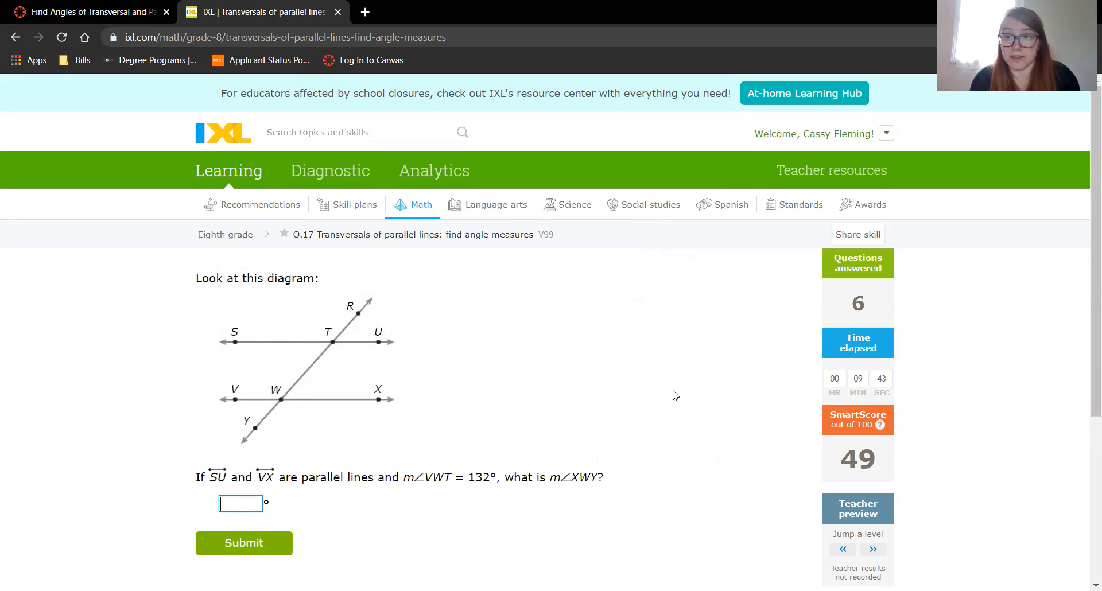
{"action": "mouse_move", "coordinate": [640, 142]}
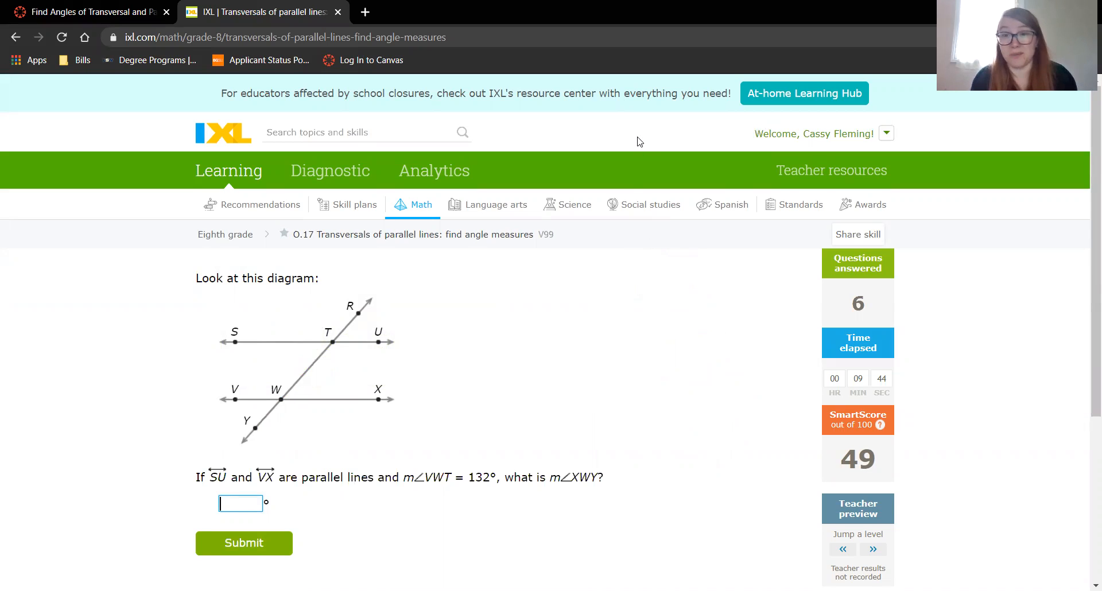